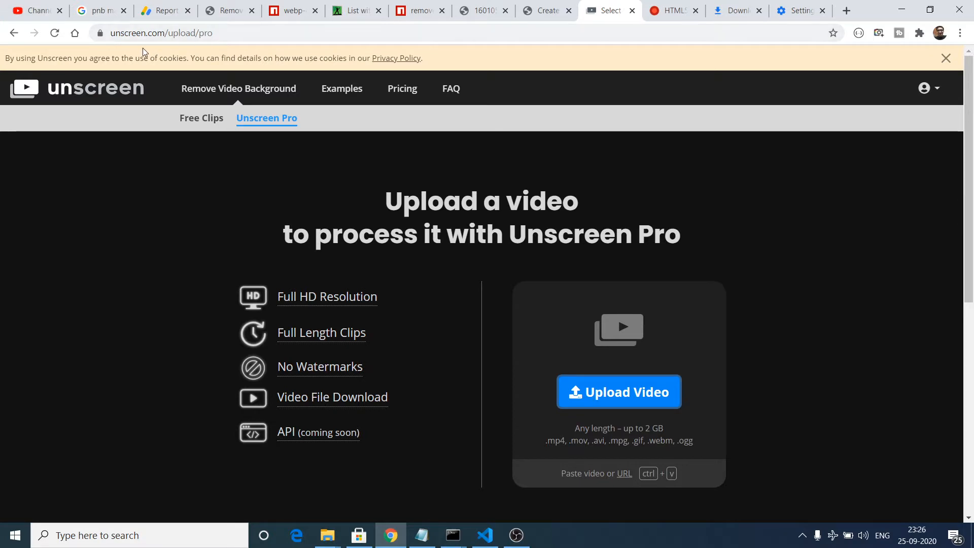
{"action": "mouse_move", "coordinate": [314, 163]}
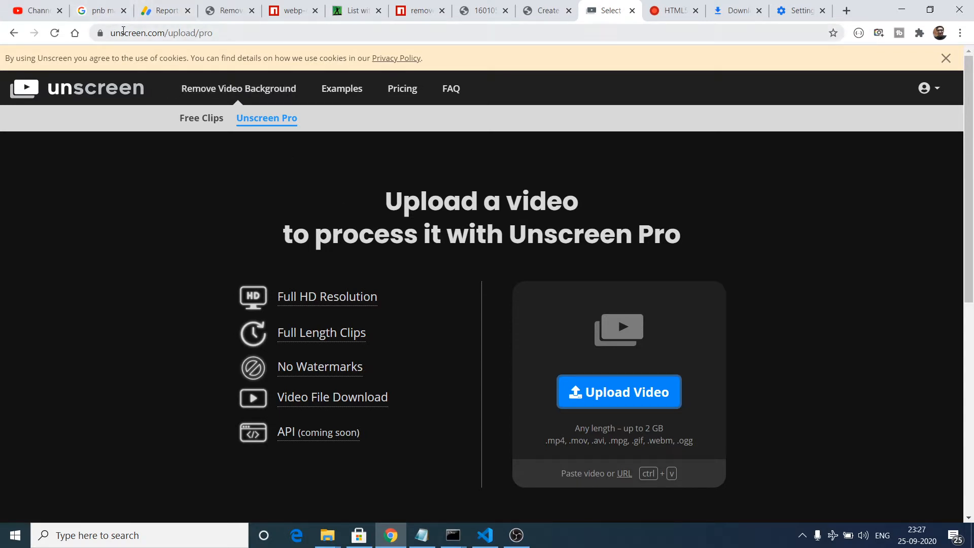
{"action": "mouse_move", "coordinate": [736, 11]}
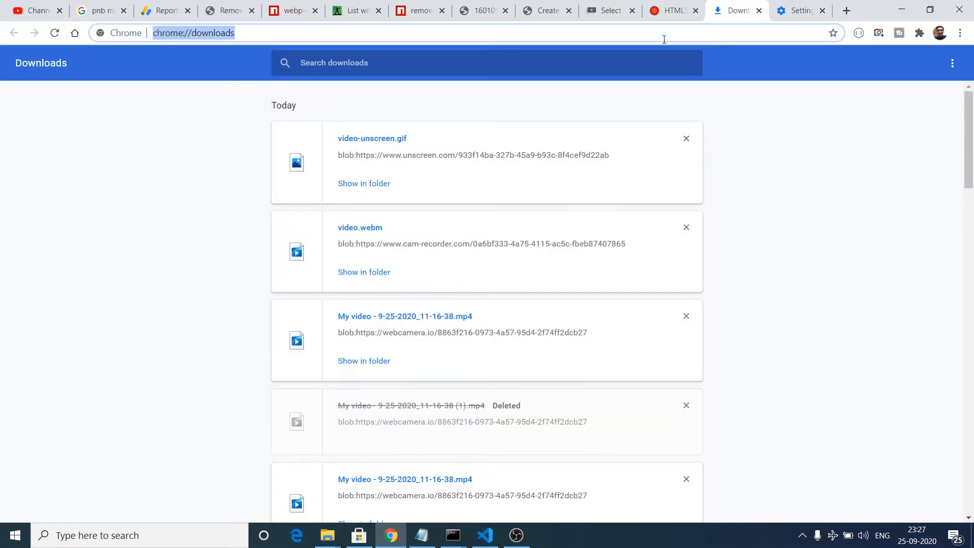
Load unscreen.com in the Downloads tab to reach the Remove Video Background page.
{"action": "type", "text": "unscreen.com"}
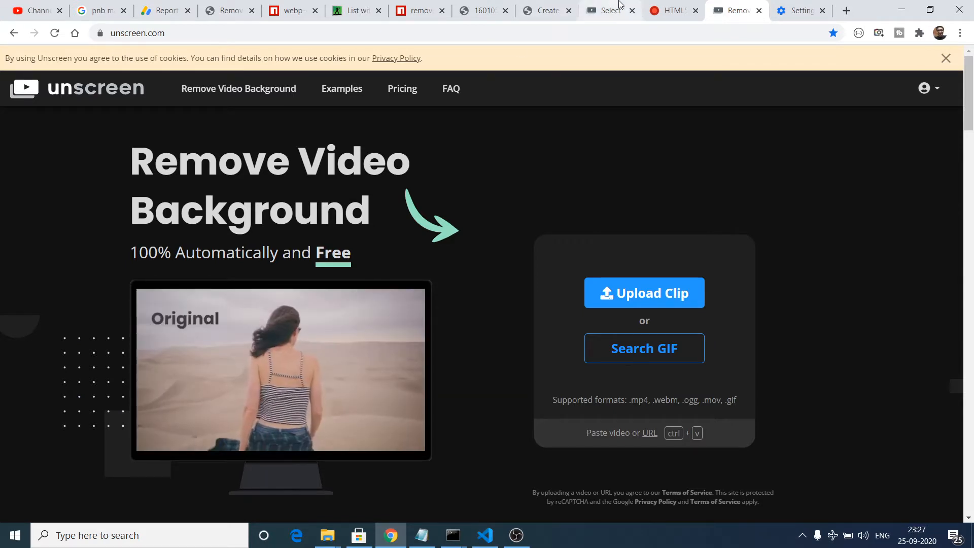
Discard the old take, record a new five-second webcam clip, and download it as video (1).webm.
{"action": "left_click", "coordinate": [669, 11]}
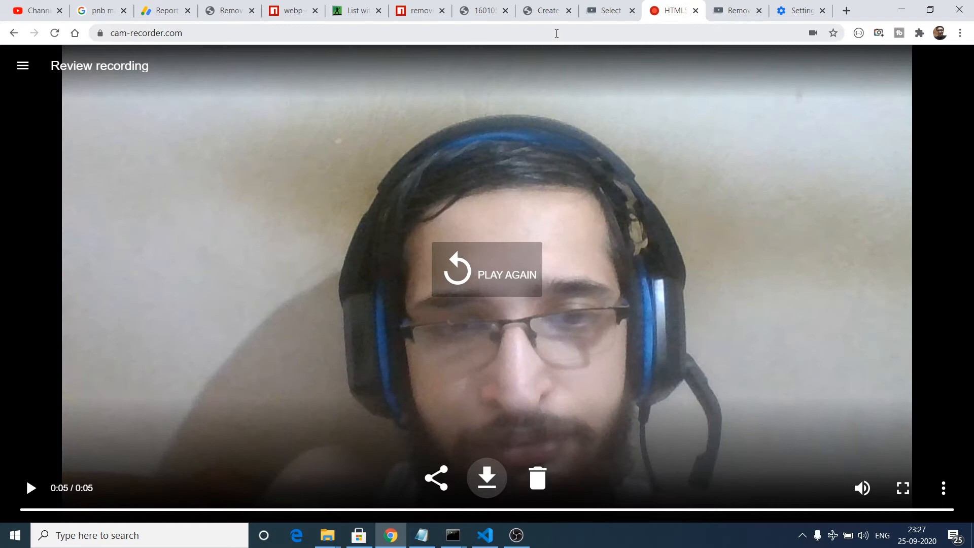
{"action": "left_click", "coordinate": [146, 33]}
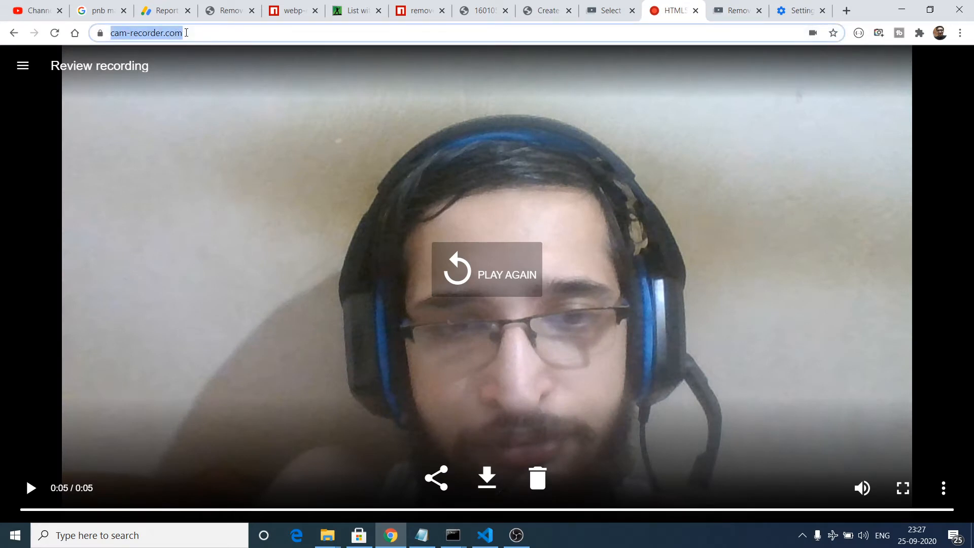
{"action": "left_click", "coordinate": [146, 32]}
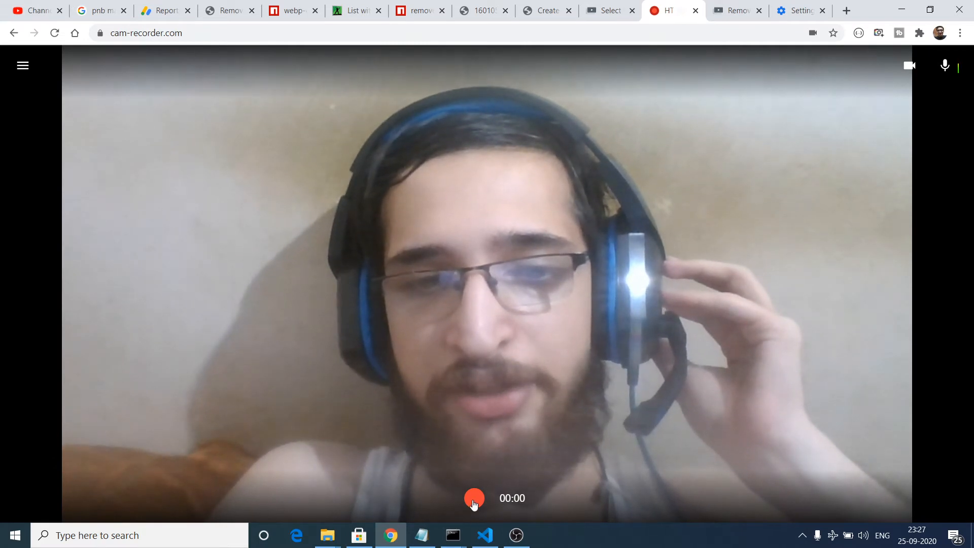
{"action": "left_click", "coordinate": [474, 497]}
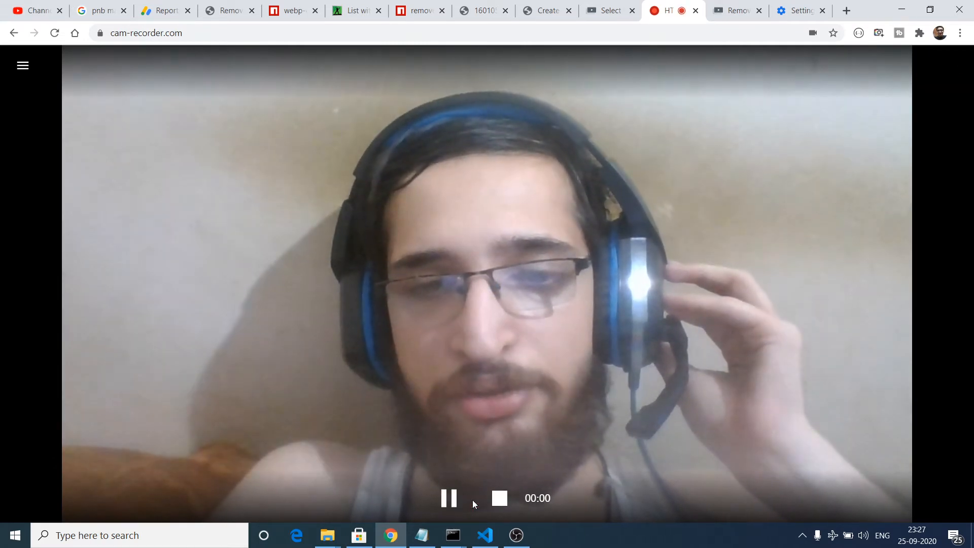
{"action": "mouse_move", "coordinate": [500, 498]}
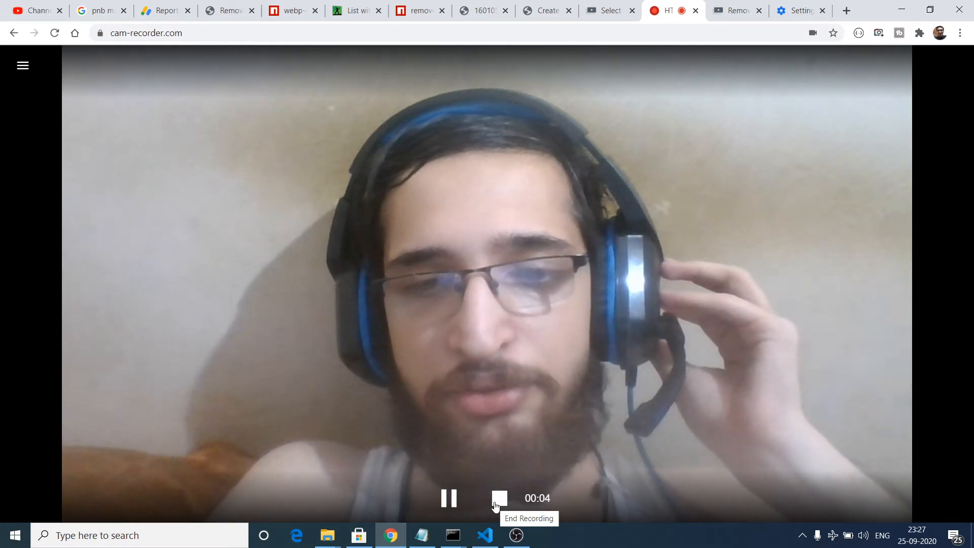
{"action": "left_click", "coordinate": [498, 498]}
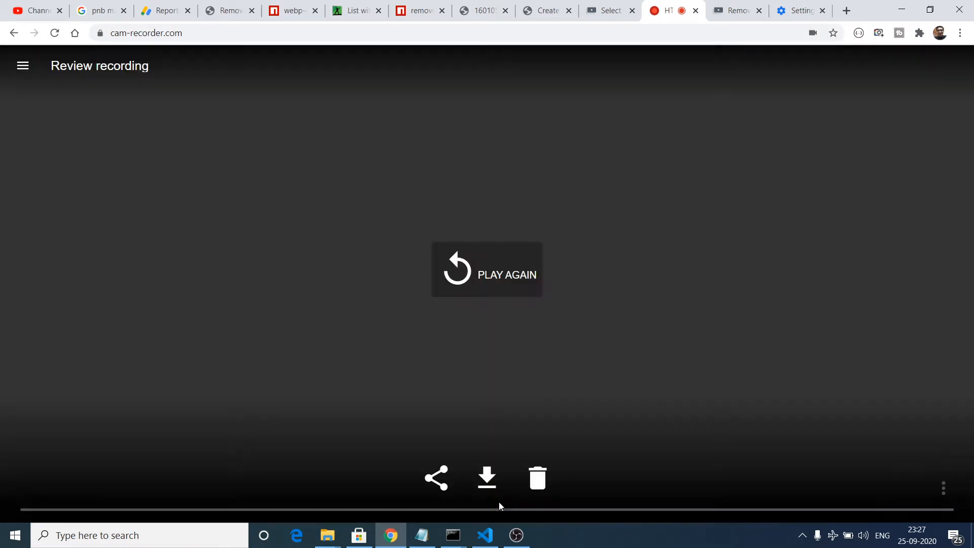
{"action": "left_click", "coordinate": [487, 270]}
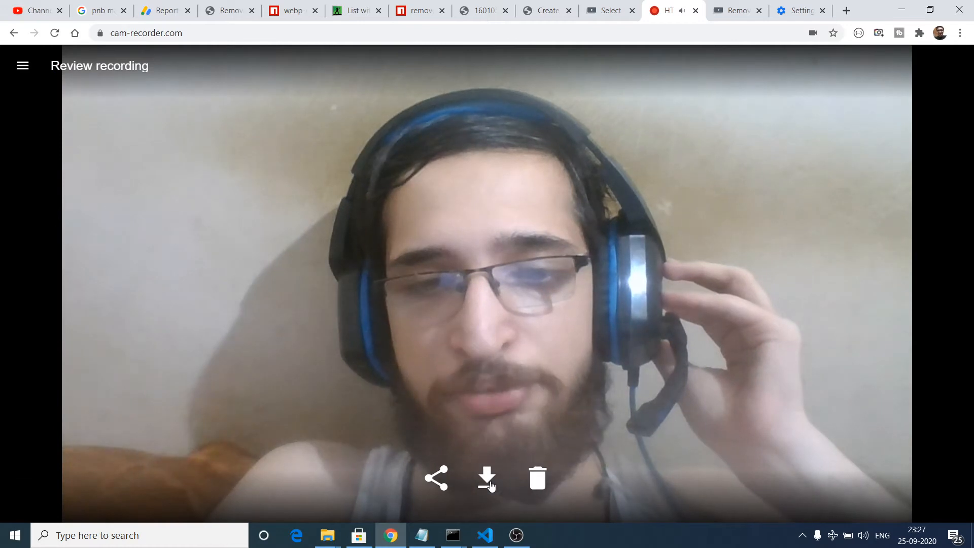
{"action": "left_click", "coordinate": [487, 478]}
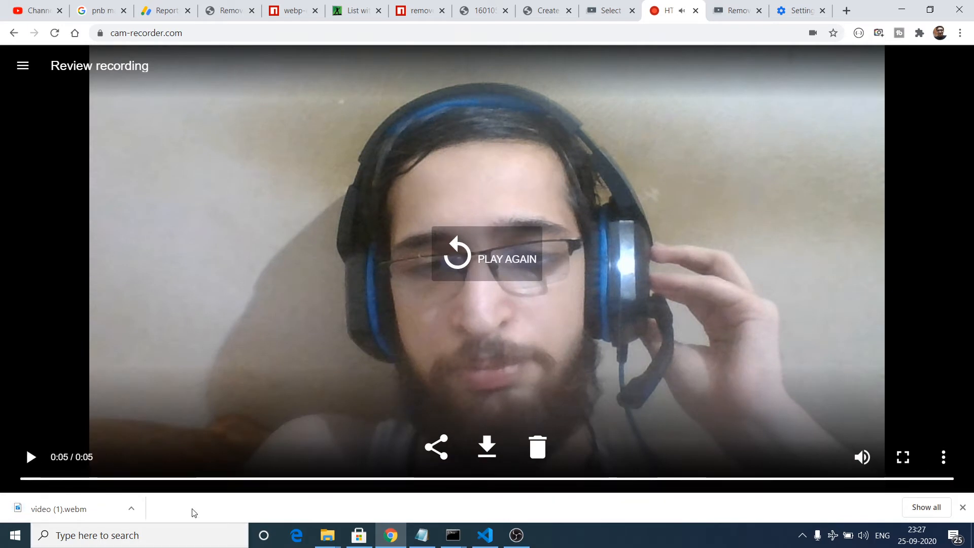
Upload video (1).webm from Downloads to Unscreen Pro.
{"action": "left_click", "coordinate": [609, 10]}
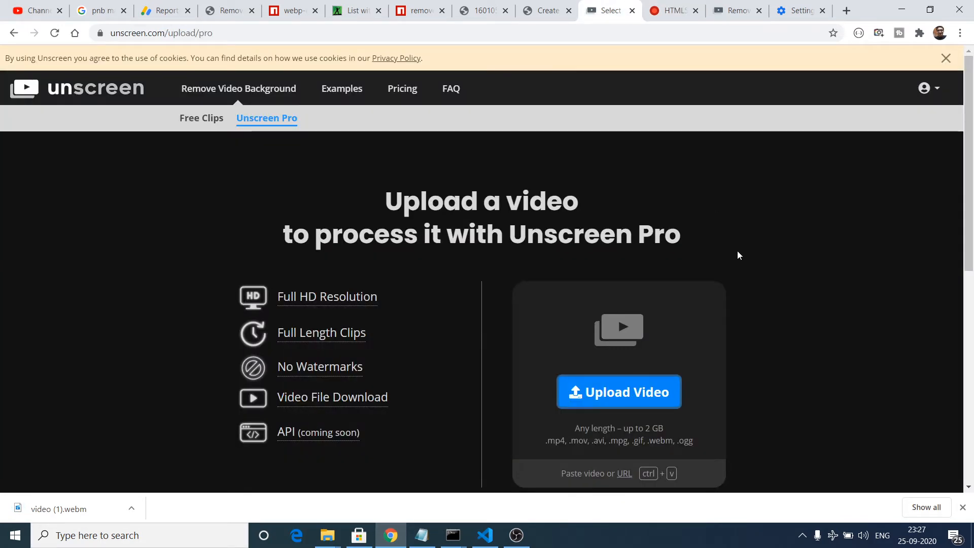
{"action": "scroll", "scroll_direction": "down", "scroll_amount": 3}
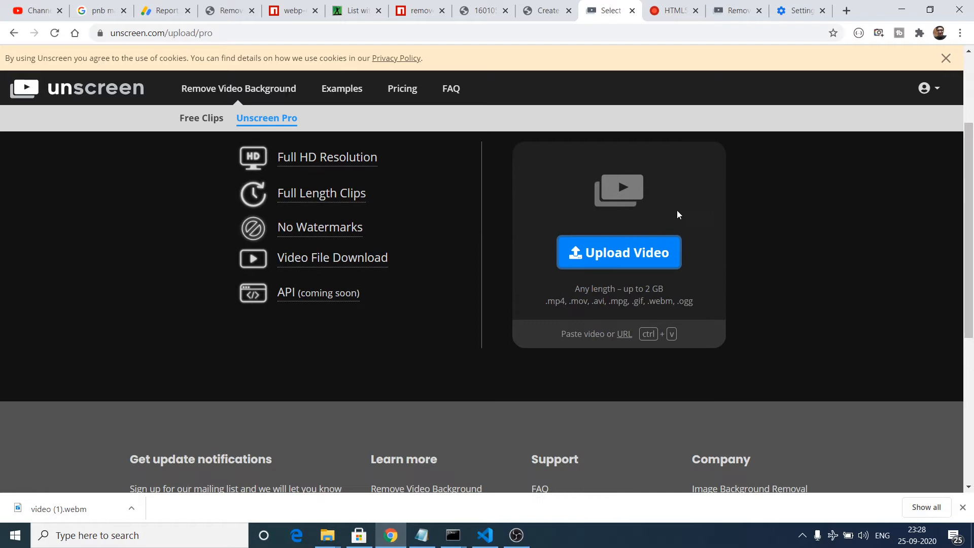
{"action": "left_click", "coordinate": [618, 253]}
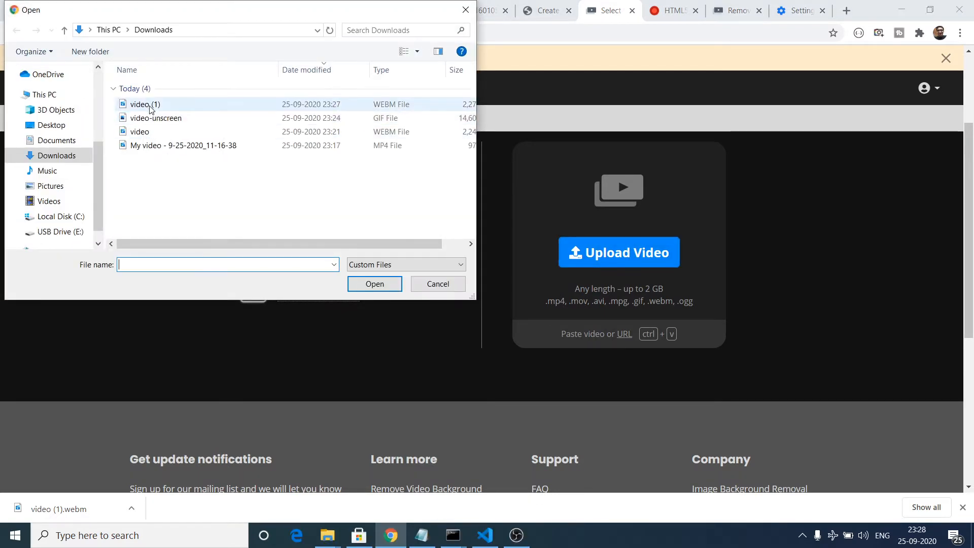
{"action": "left_click", "coordinate": [374, 283]}
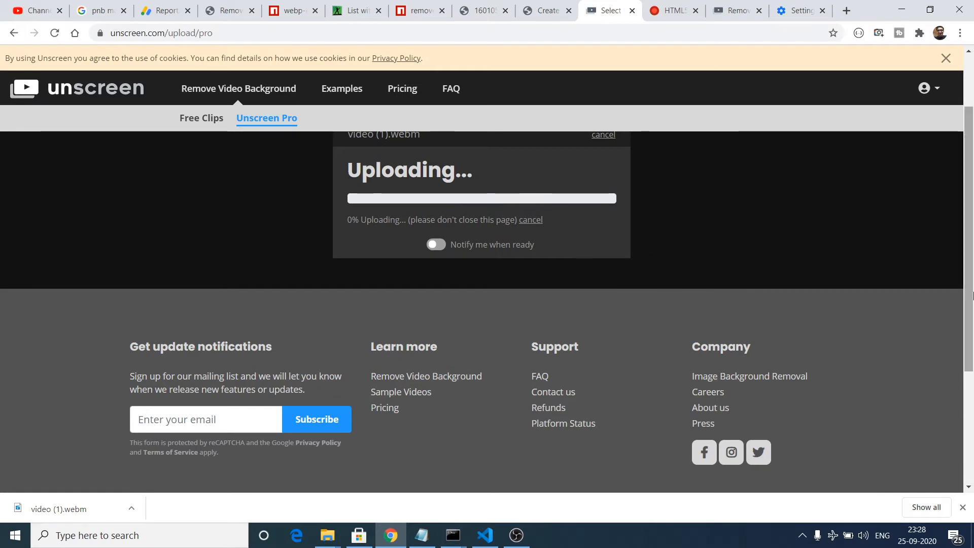
{"action": "scroll", "scroll_direction": "up", "scroll_amount": 3}
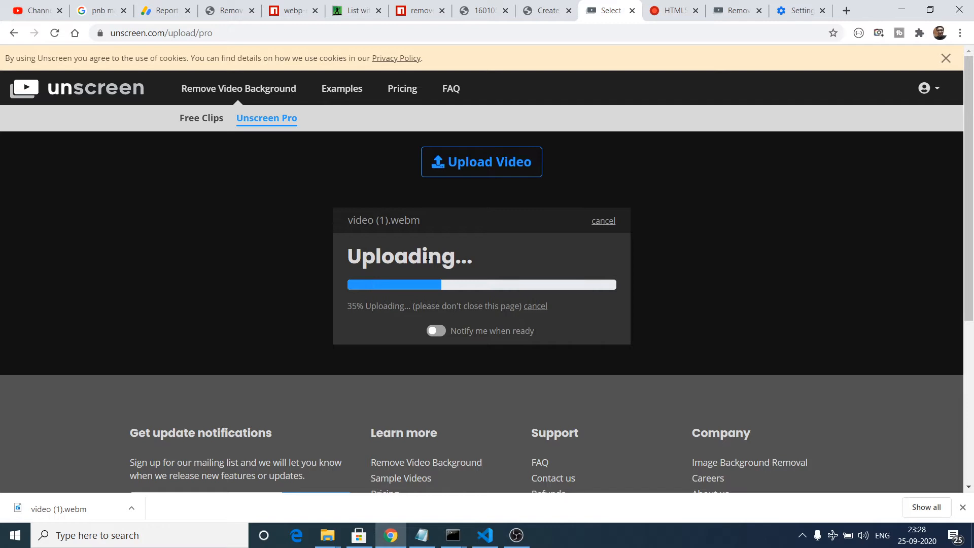
{"action": "mouse_move", "coordinate": [426, 298]}
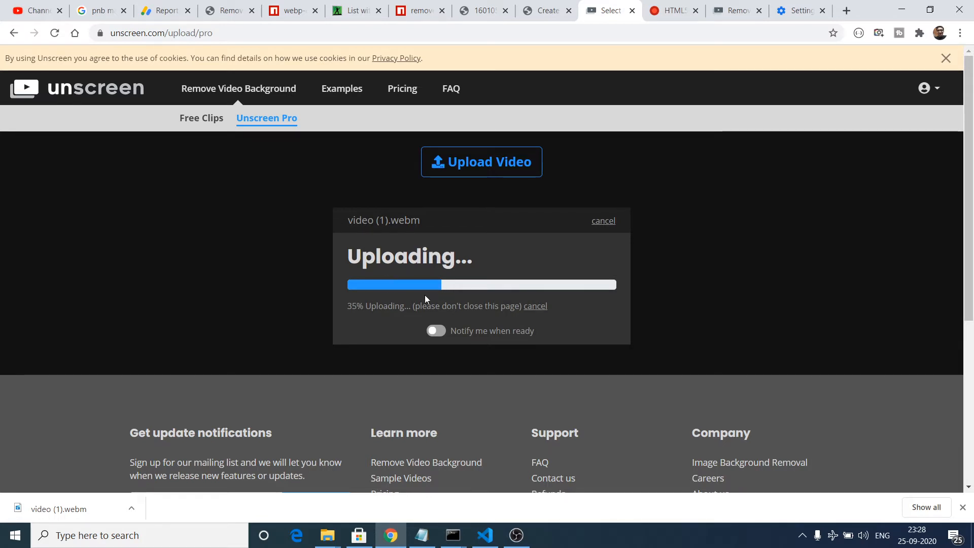
{"action": "mouse_move", "coordinate": [473, 340]}
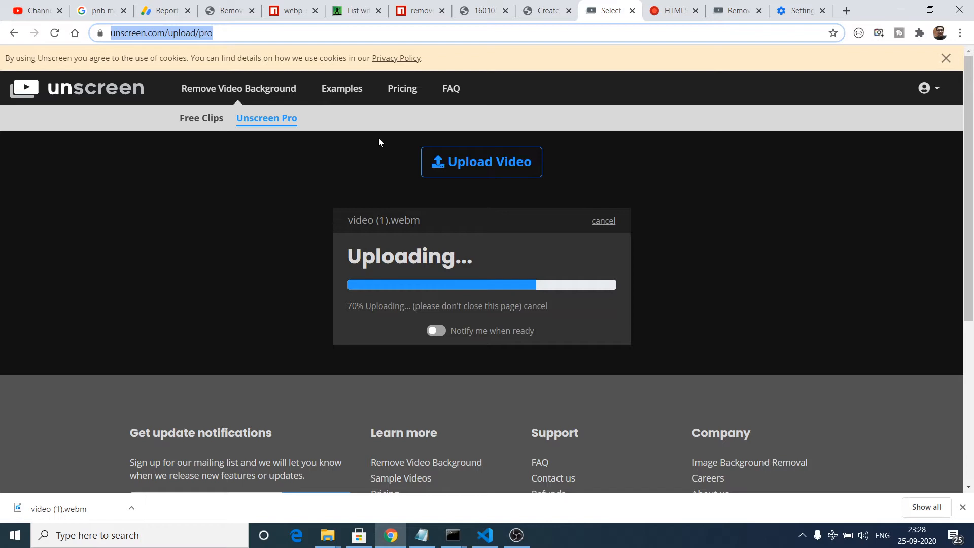
{"action": "mouse_move", "coordinate": [399, 159]}
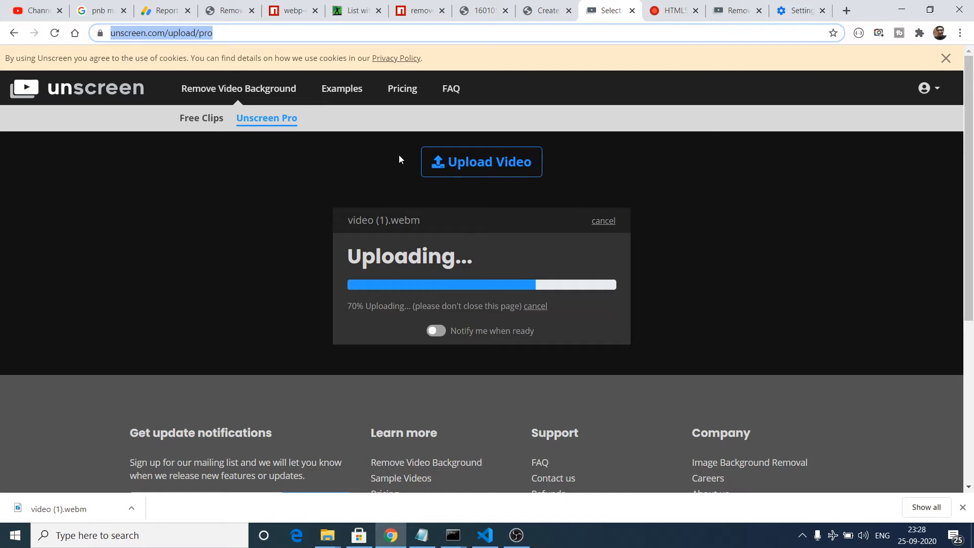
{"action": "mouse_move", "coordinate": [485, 277]}
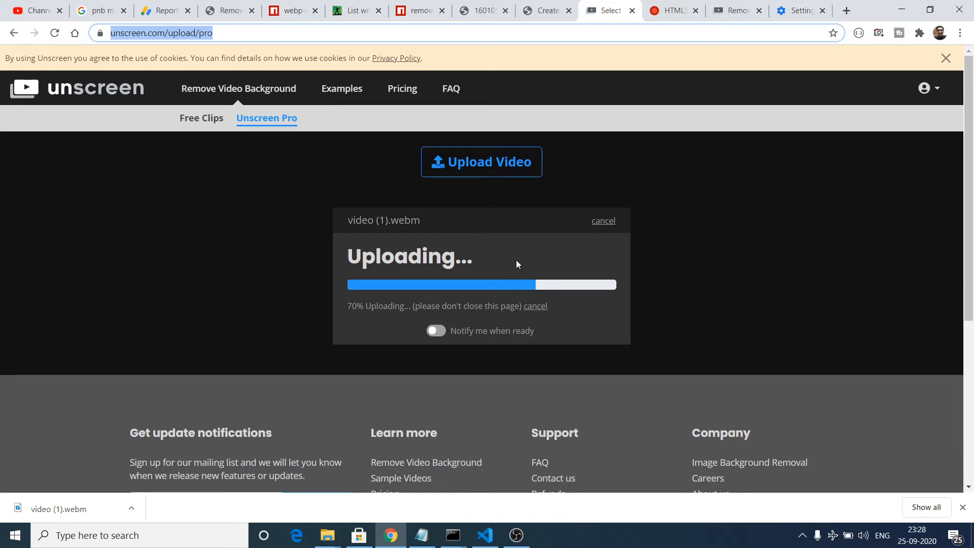
{"action": "mouse_move", "coordinate": [512, 260]}
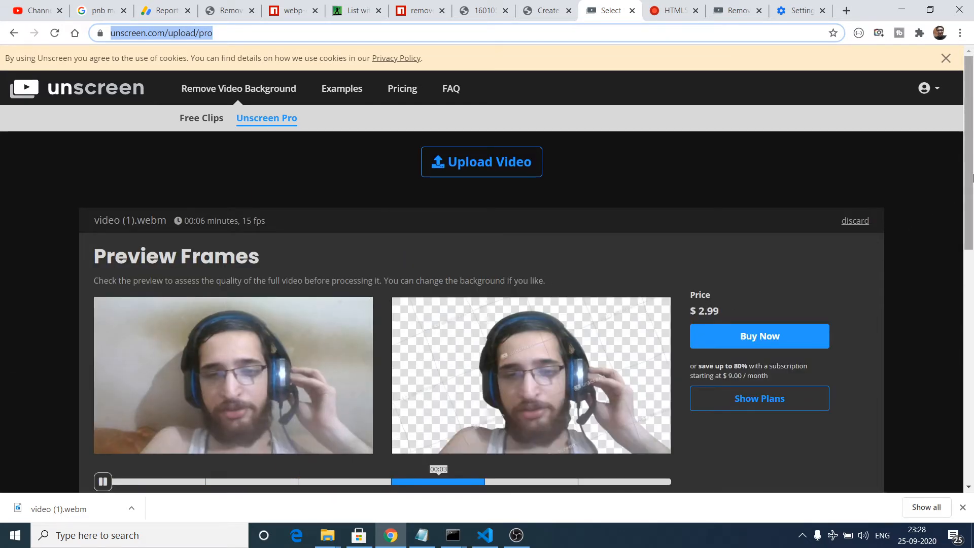
Preview the Xanimation, Citystreet, Waves, Peopledancing and Fireblazing video backgrounds behind the clip.
{"action": "scroll", "scroll_direction": "down", "scroll_amount": 3}
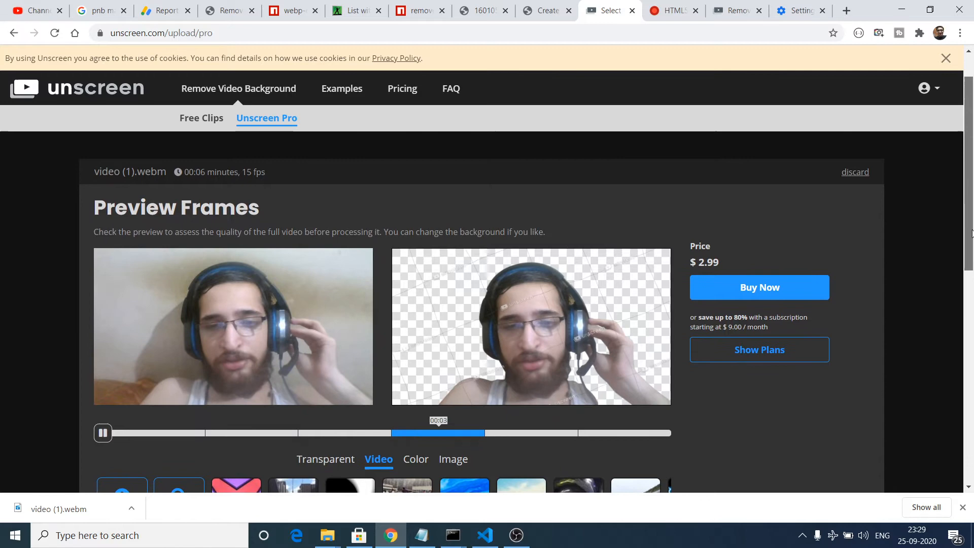
{"action": "scroll", "scroll_direction": "down", "scroll_amount": 3}
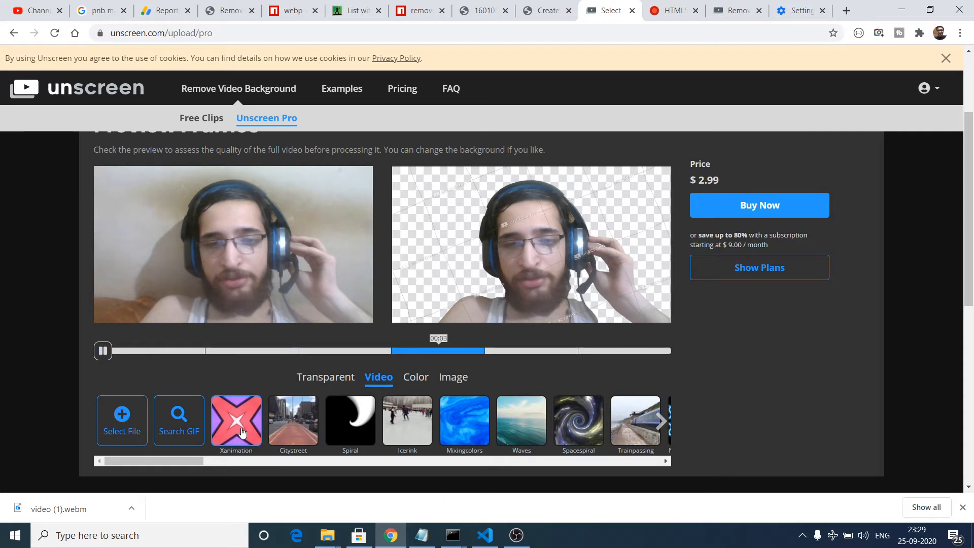
{"action": "left_click", "coordinate": [236, 419]}
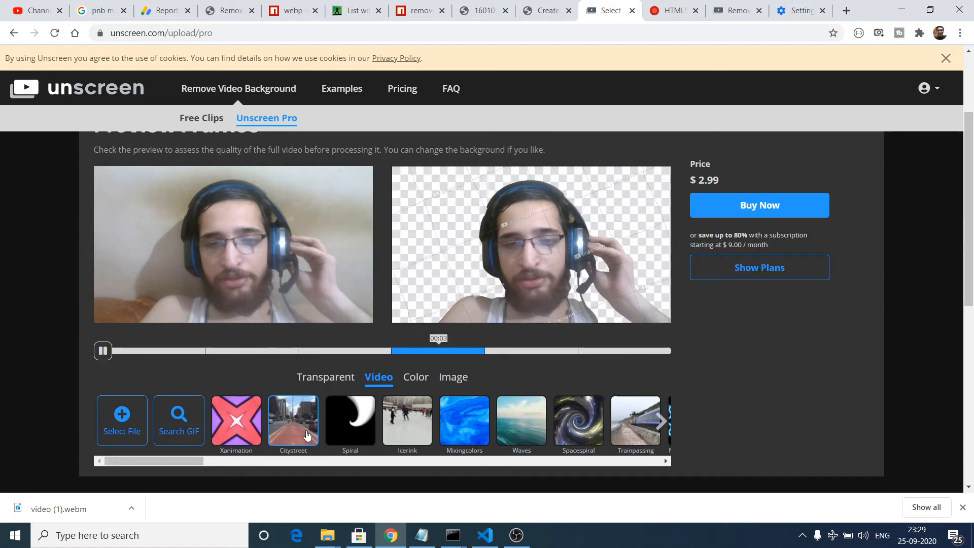
{"action": "left_click", "coordinate": [293, 419]}
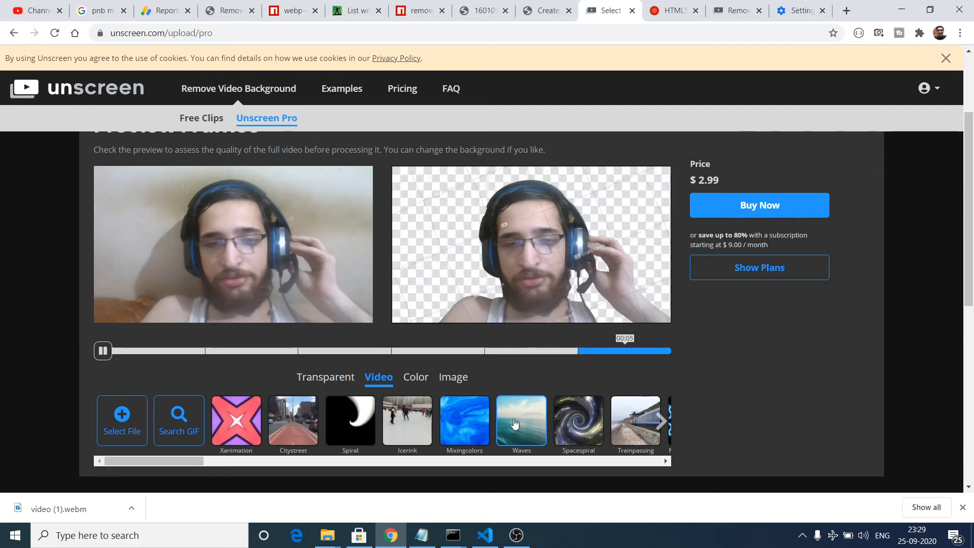
{"action": "left_click", "coordinate": [578, 421]}
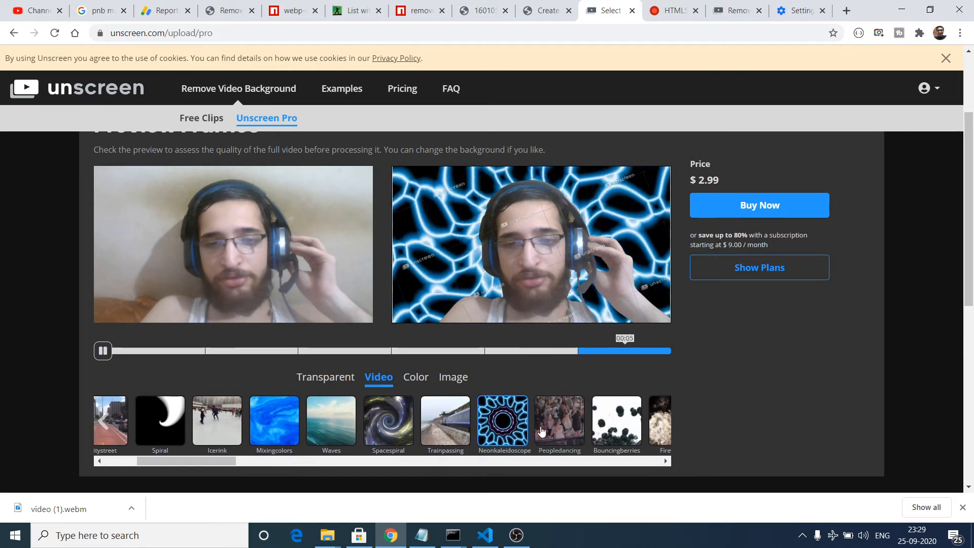
{"action": "left_click", "coordinate": [558, 420]}
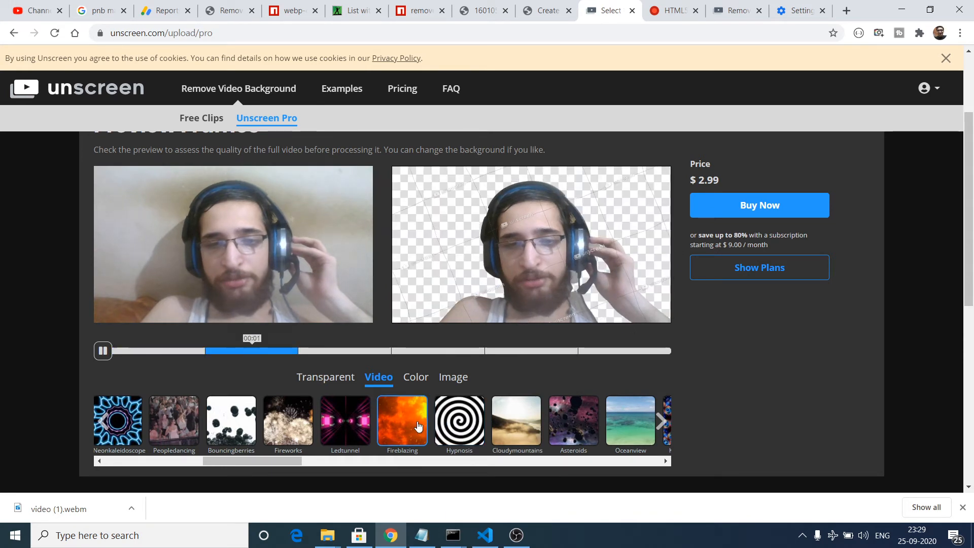
{"action": "left_click", "coordinate": [324, 376]}
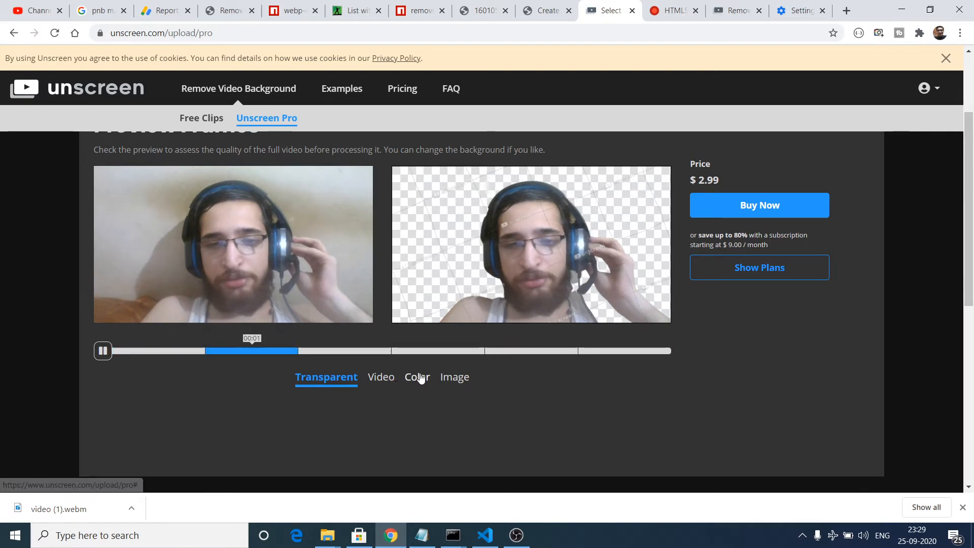
Try the Seance purple colour, then the Wood and Cabin image backgrounds.
{"action": "left_click", "coordinate": [414, 377]}
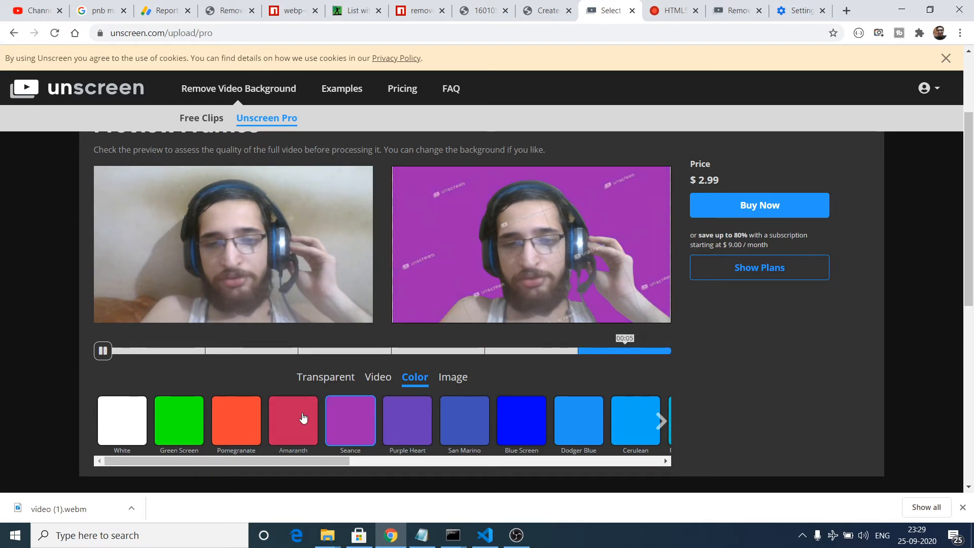
{"action": "left_click", "coordinate": [235, 418]}
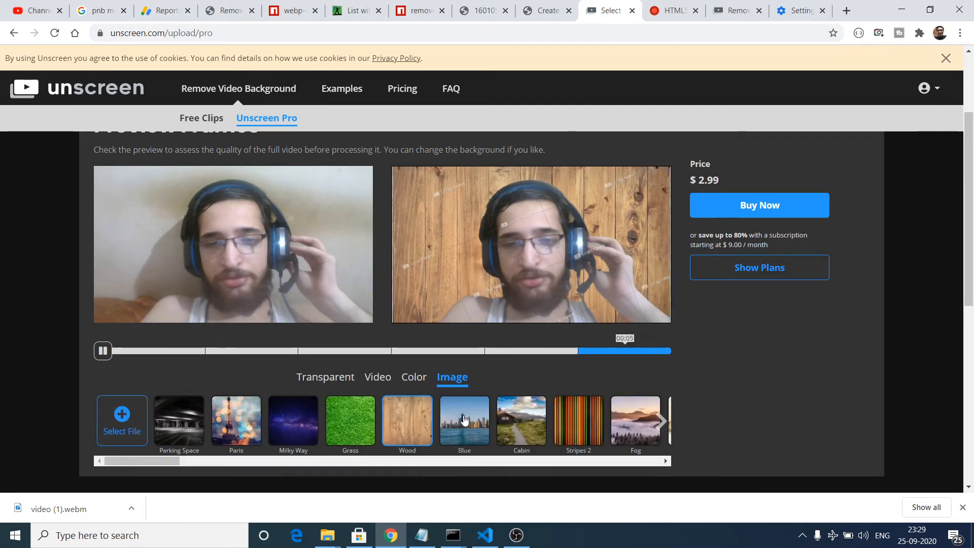
{"action": "left_click", "coordinate": [520, 419]}
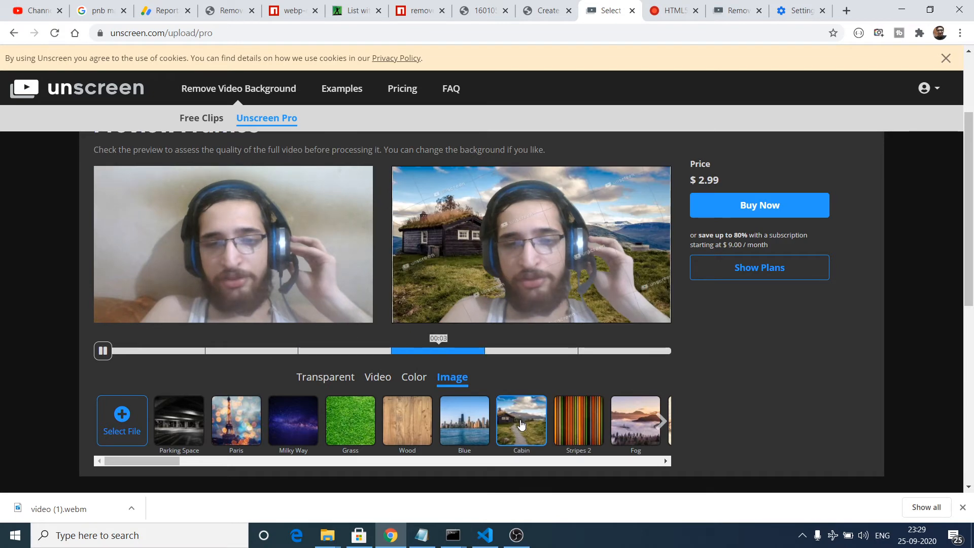
{"action": "left_click", "coordinate": [635, 416]}
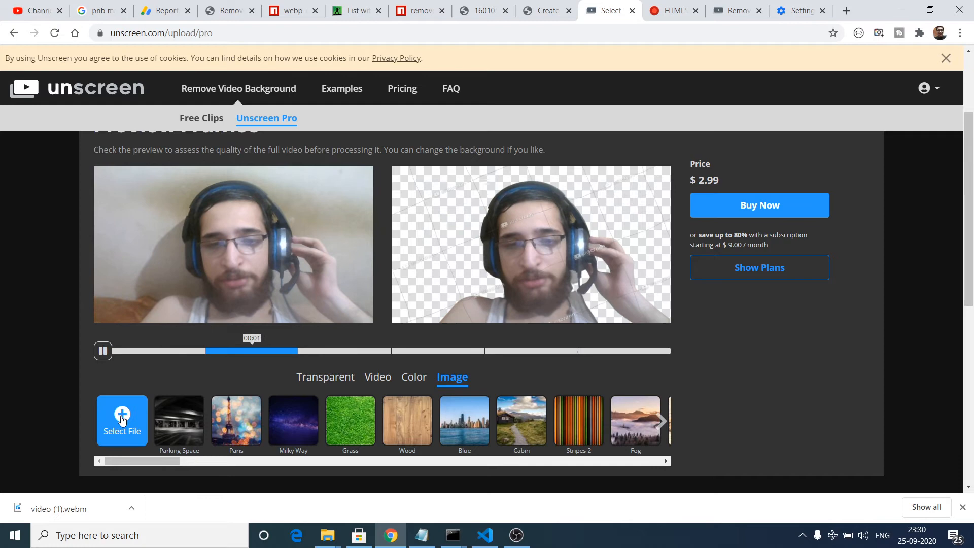
Search Google Images for 'youtube background' and download the wooden YouTube sign as 463842675.jpg.
{"action": "left_click", "coordinate": [671, 10]}
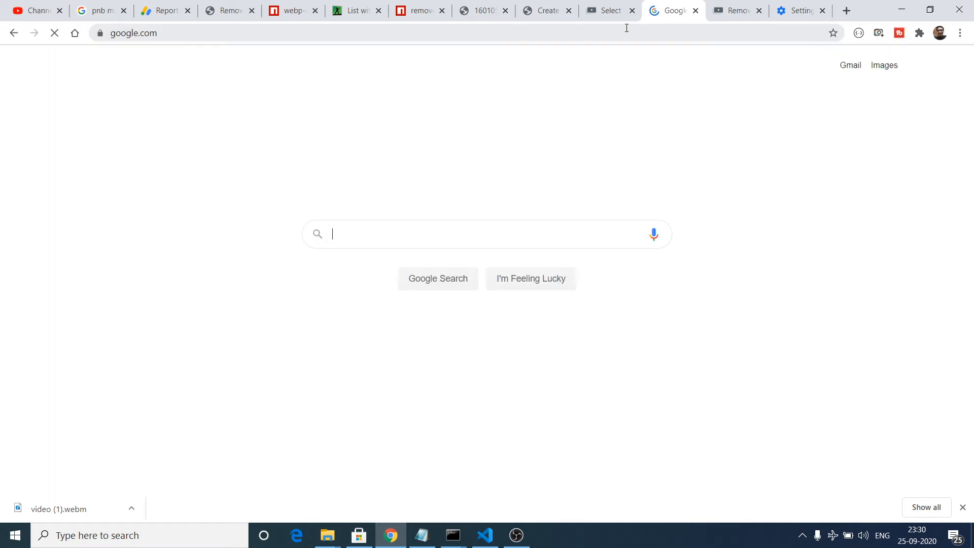
{"action": "type", "text": "yd"}
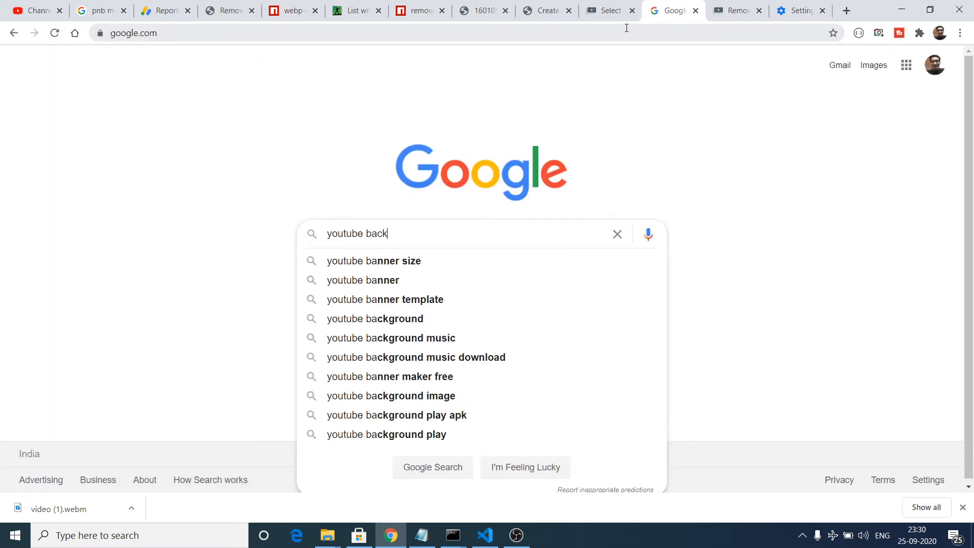
{"action": "left_click", "coordinate": [374, 319]}
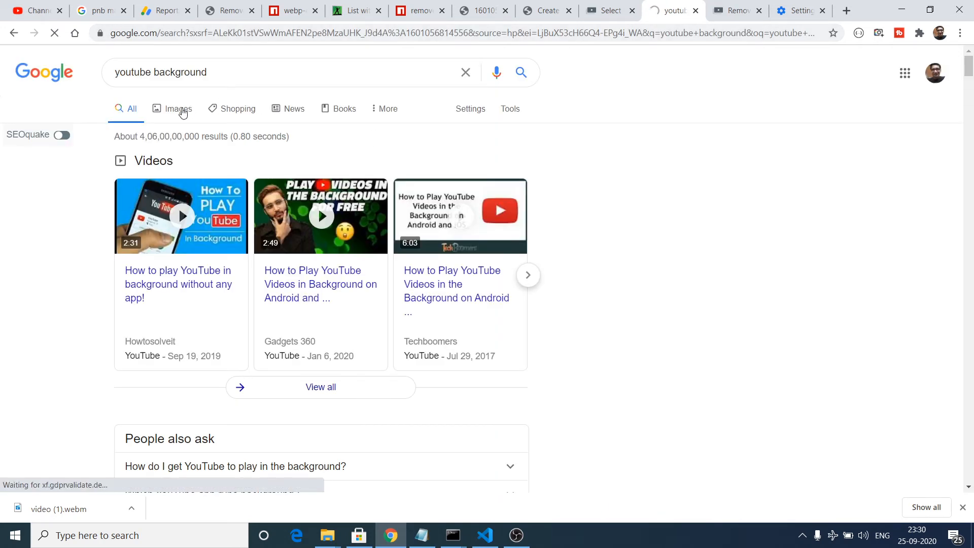
{"action": "left_click", "coordinate": [177, 108]}
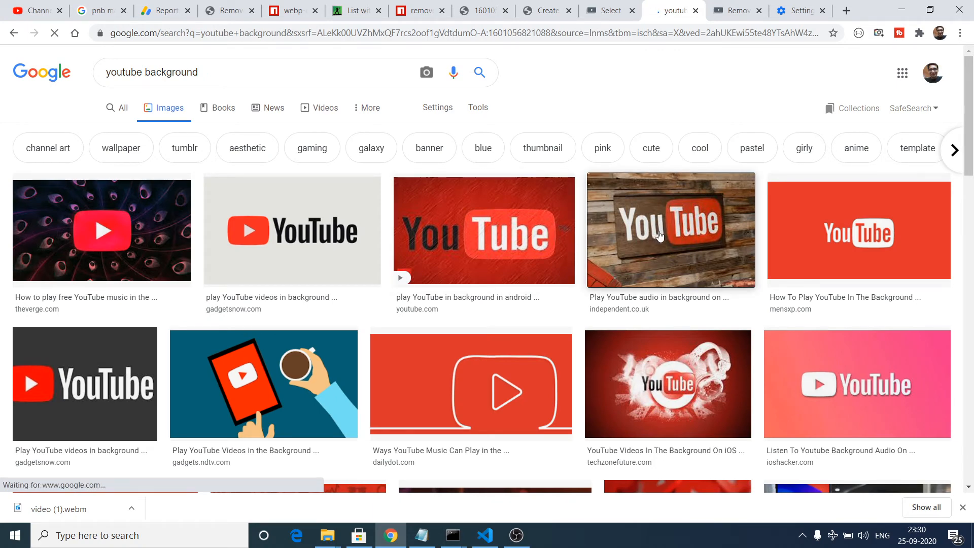
{"action": "left_click", "coordinate": [670, 229]}
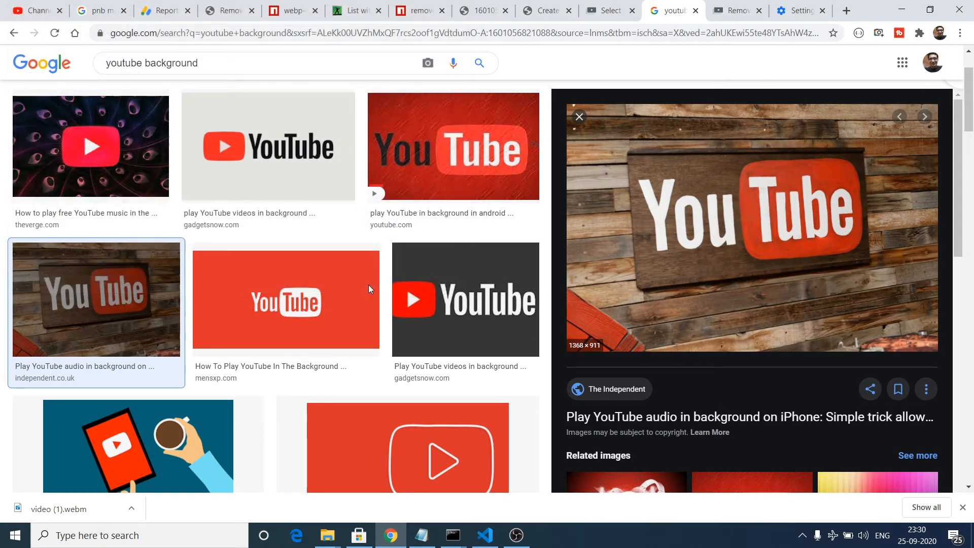
{"action": "left_click", "coordinate": [605, 10]}
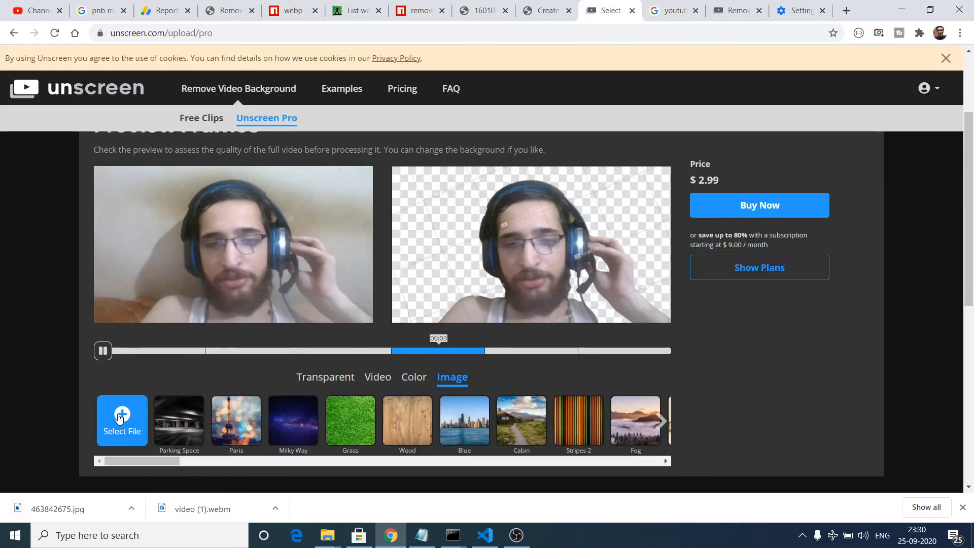
Upload 463842675.jpg as the clip's image background and review the $2.99 preview.
{"action": "left_click", "coordinate": [122, 416]}
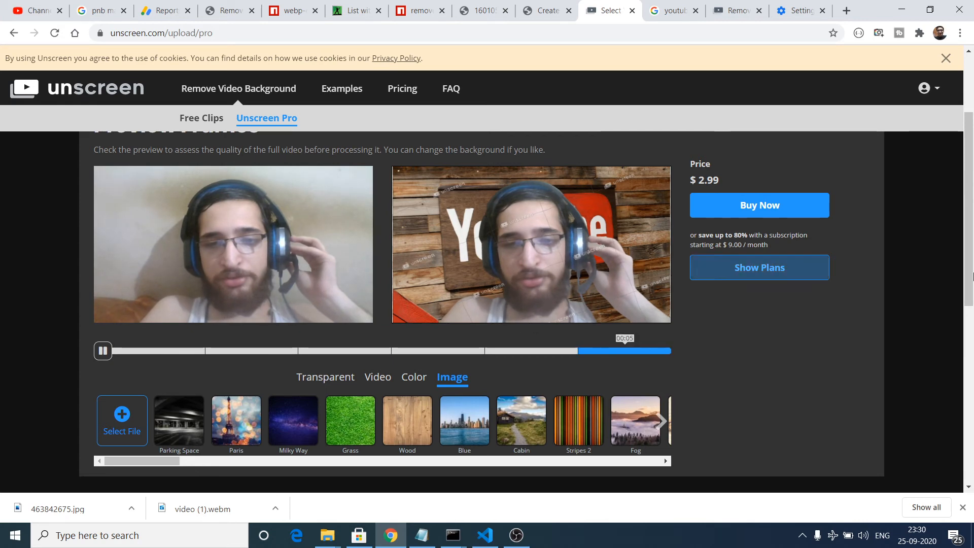
{"action": "scroll", "scroll_direction": "down", "scroll_amount": 3}
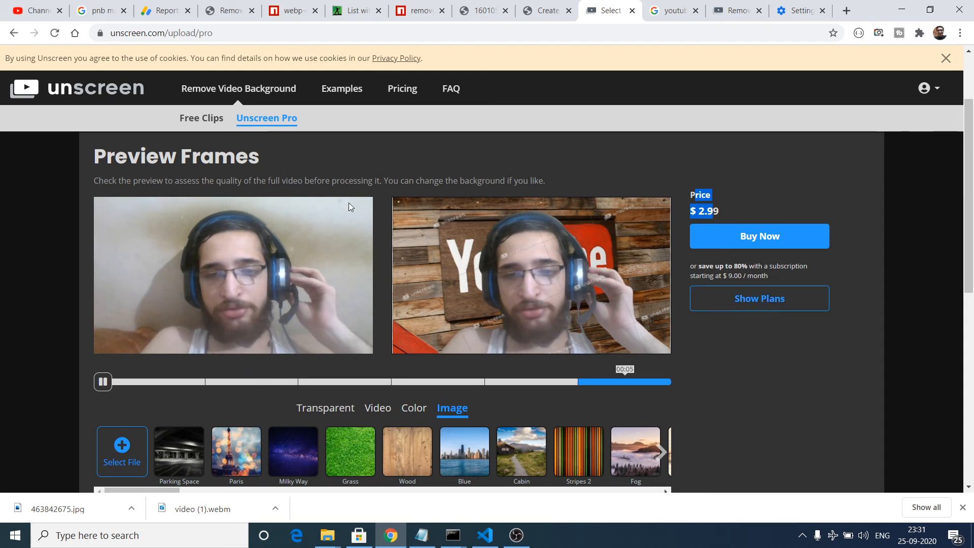
{"action": "left_click", "coordinate": [201, 118]}
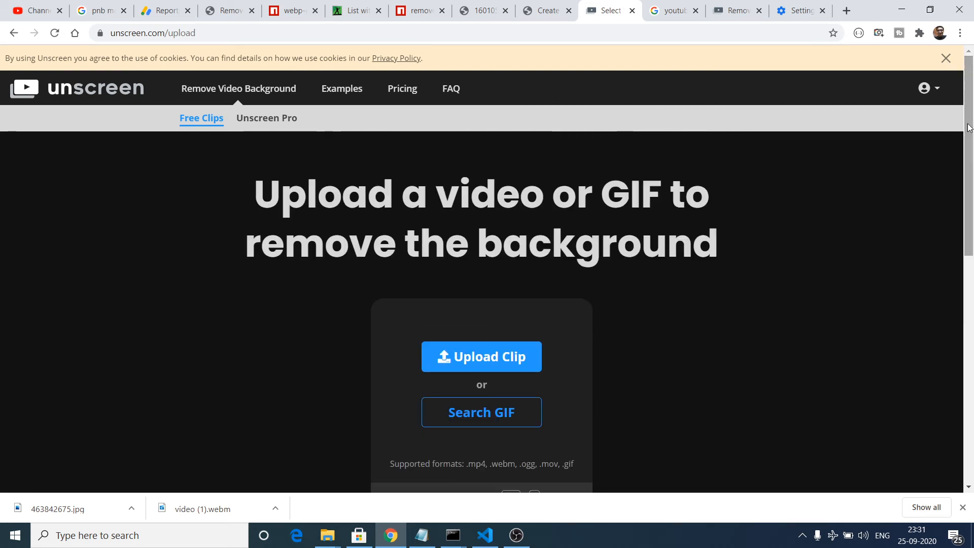
{"action": "mouse_move", "coordinate": [207, 124]}
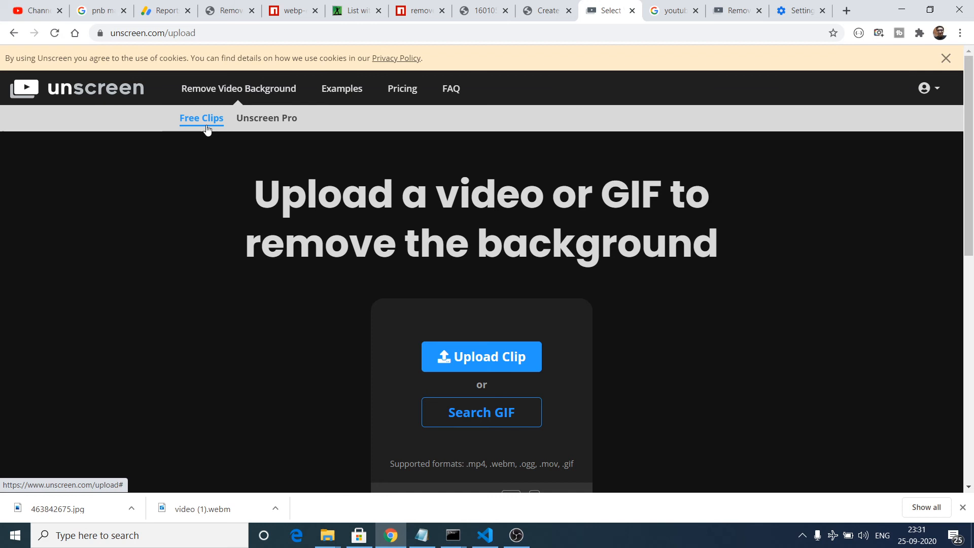
{"action": "mouse_move", "coordinate": [252, 121]}
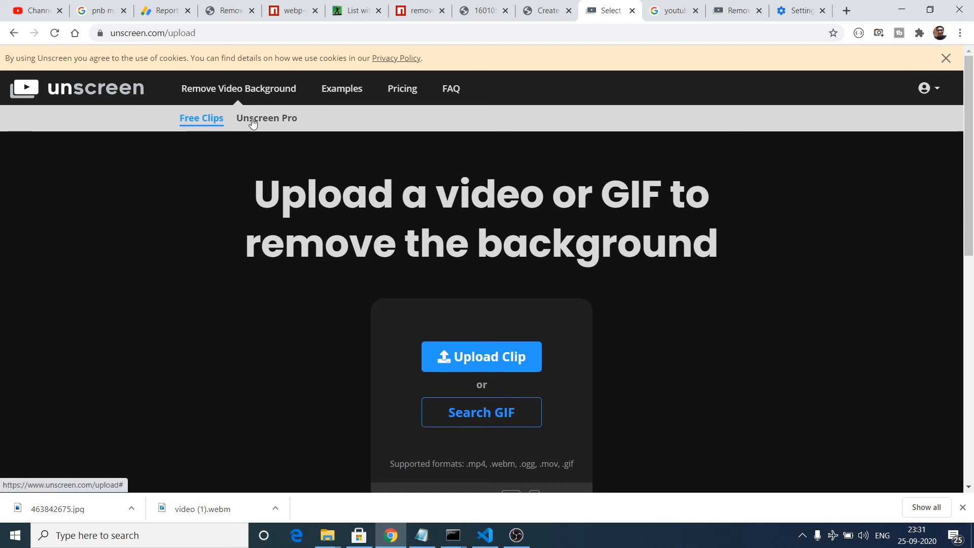
{"action": "left_click", "coordinate": [266, 118]}
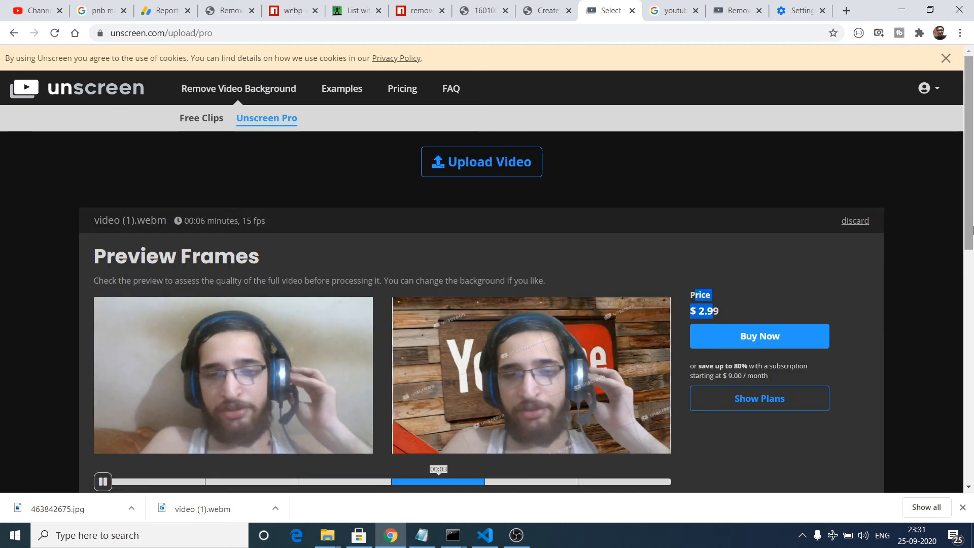
{"action": "scroll", "scroll_direction": "down", "scroll_amount": 3}
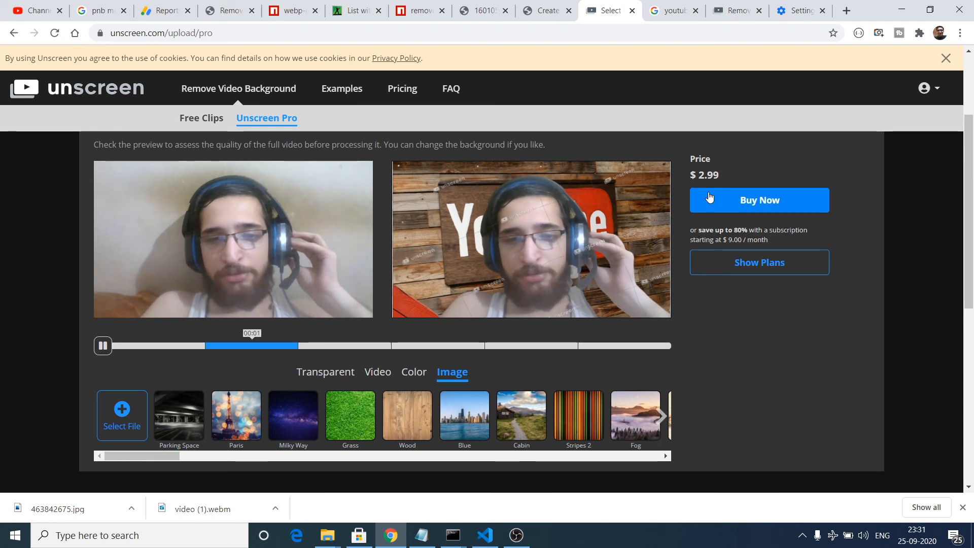
{"action": "left_click", "coordinate": [759, 199]}
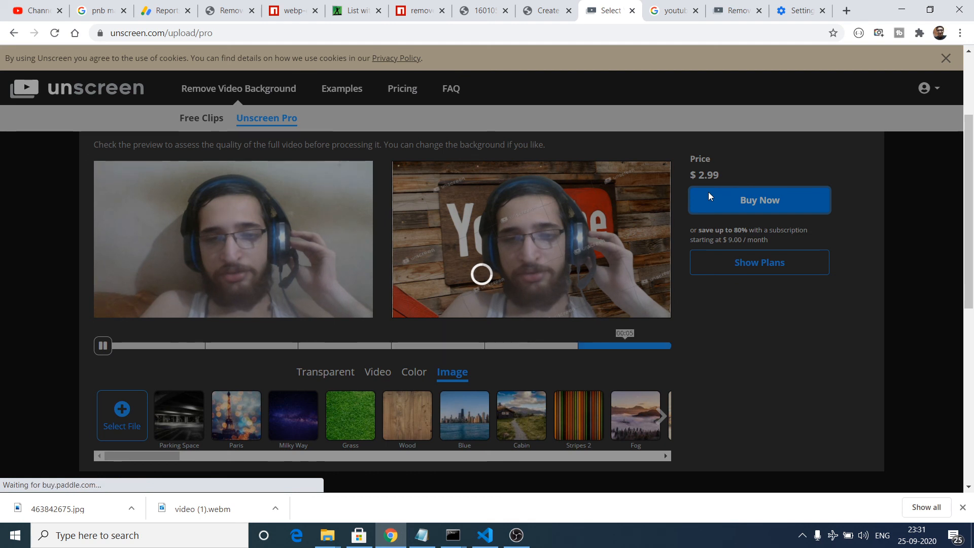
{"action": "left_click", "coordinate": [758, 200]}
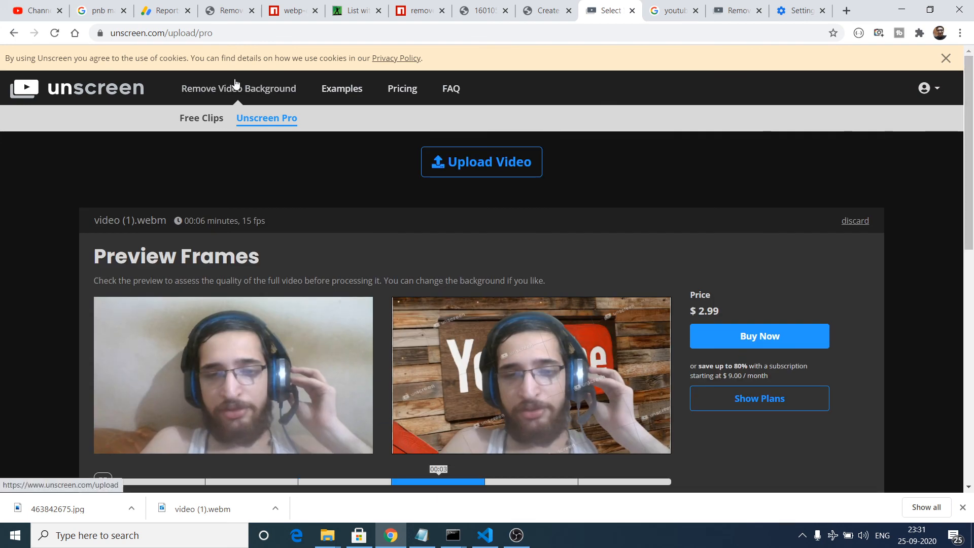
{"action": "left_click", "coordinate": [102, 481]}
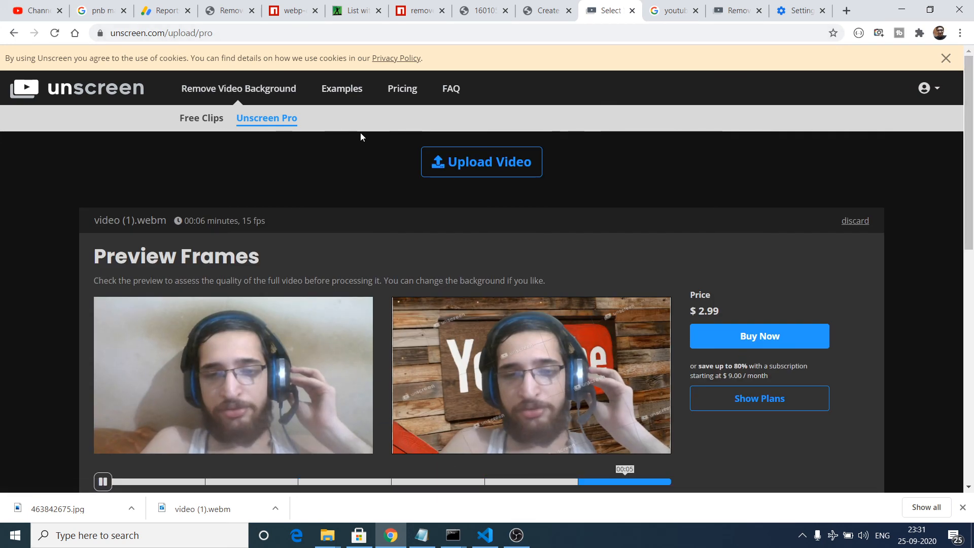